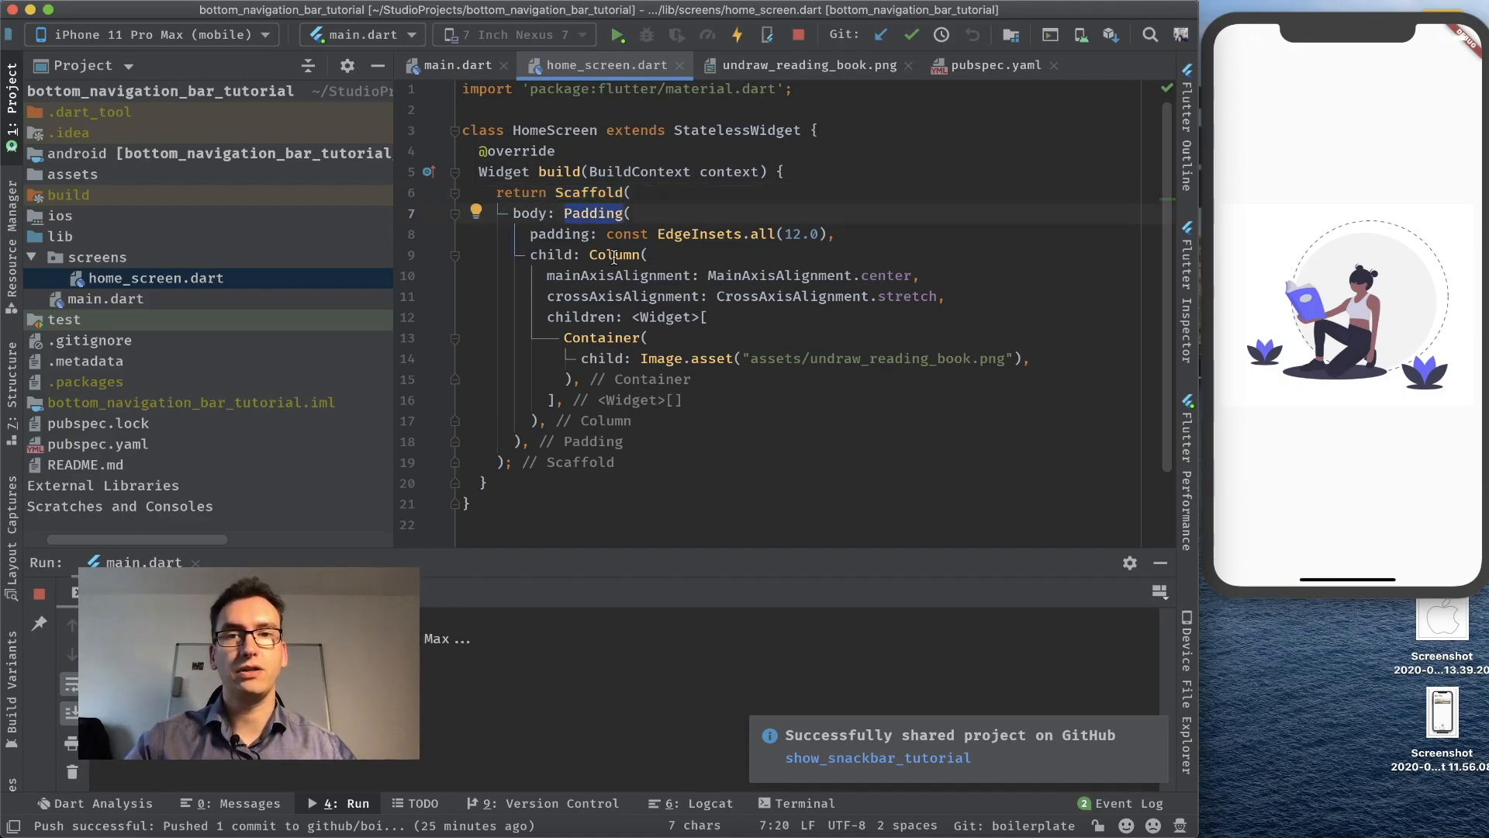
pyautogui.moveTo(1358, 371)
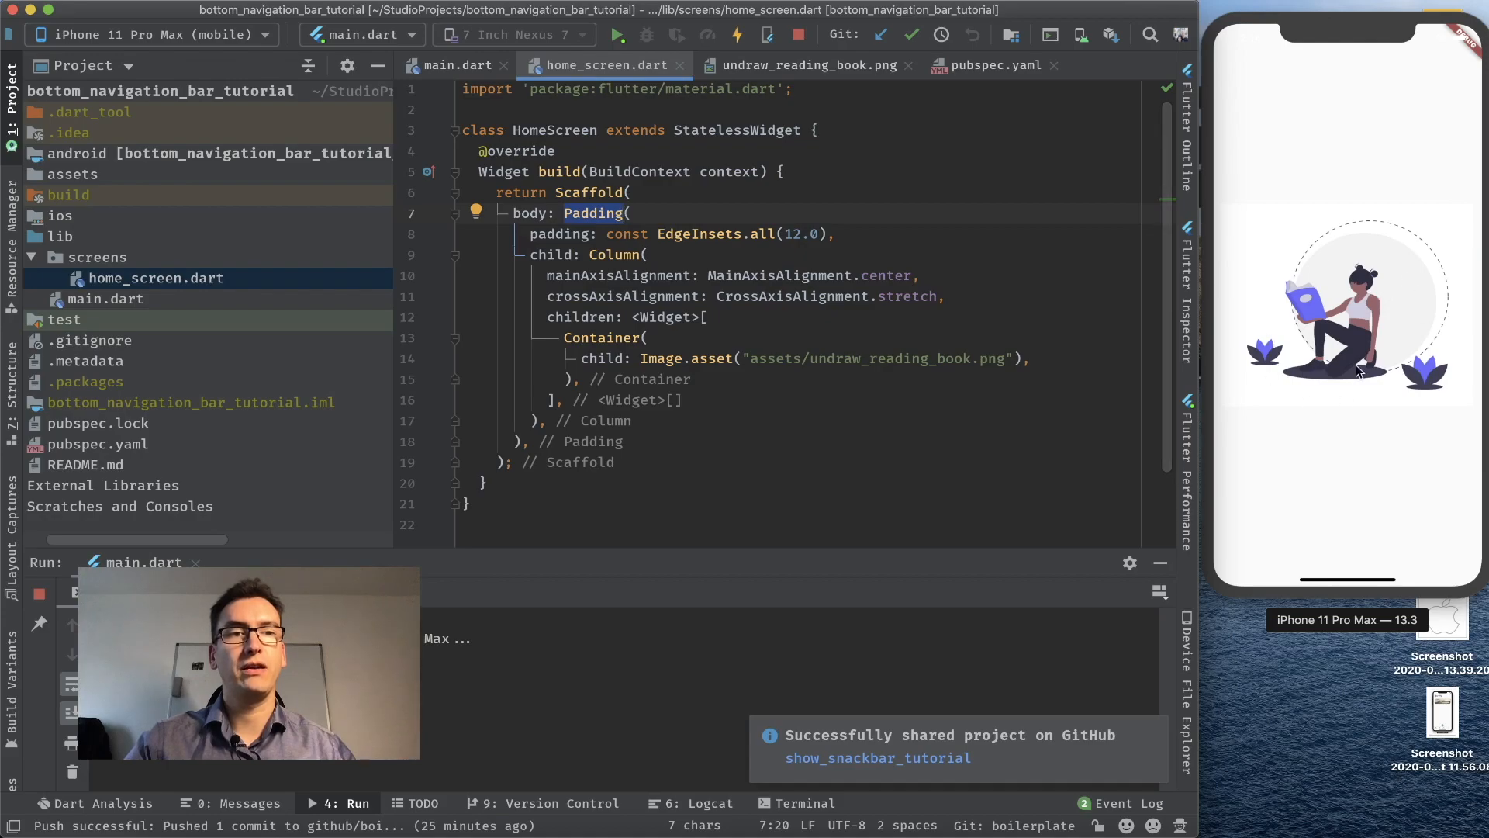
# - Locate the reading-book image path and place the caret on its Container widget
pyautogui.doubleClick(889, 358)
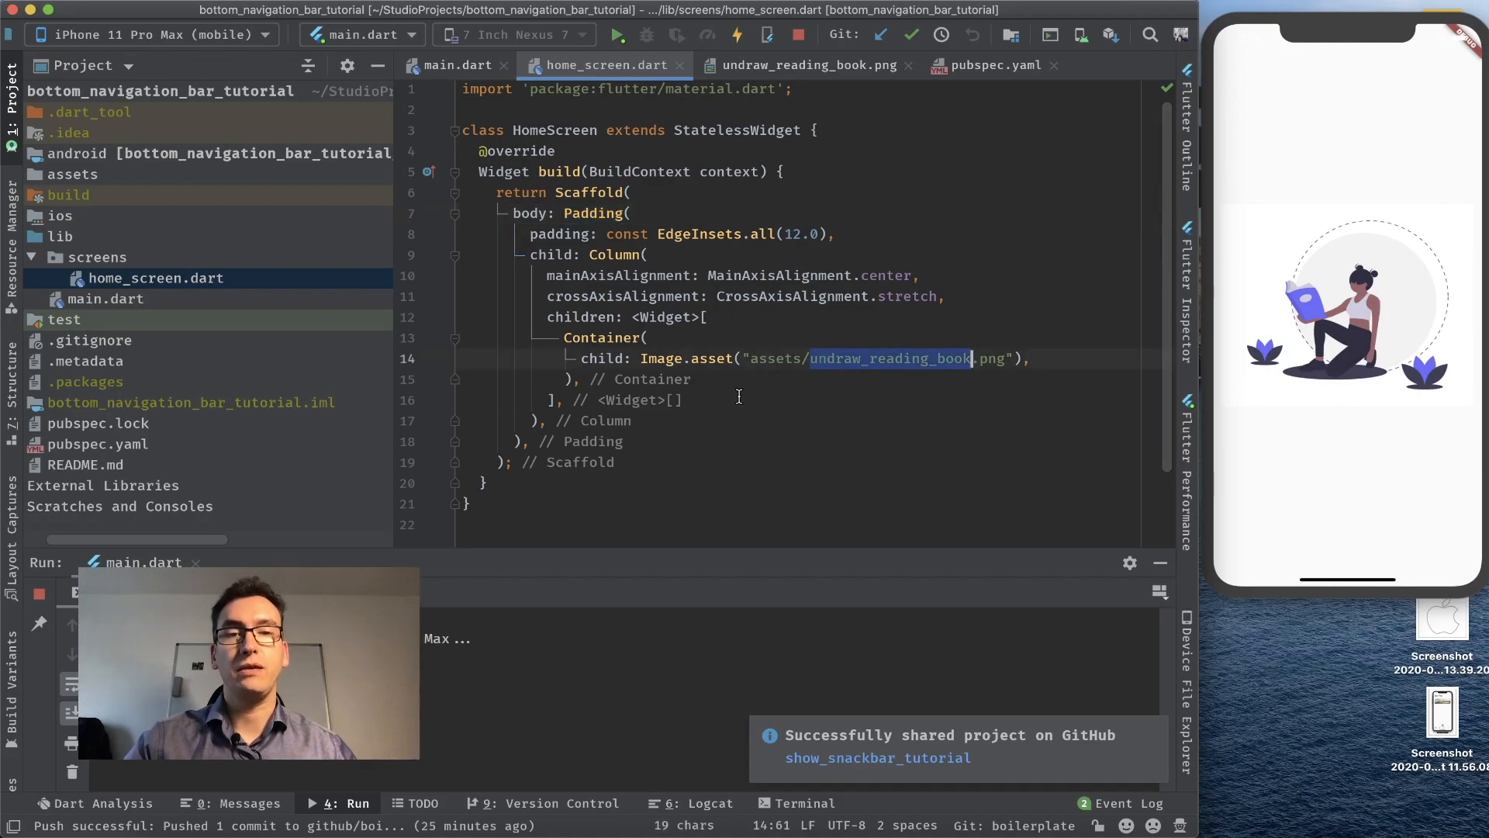
pyautogui.click(600, 337)
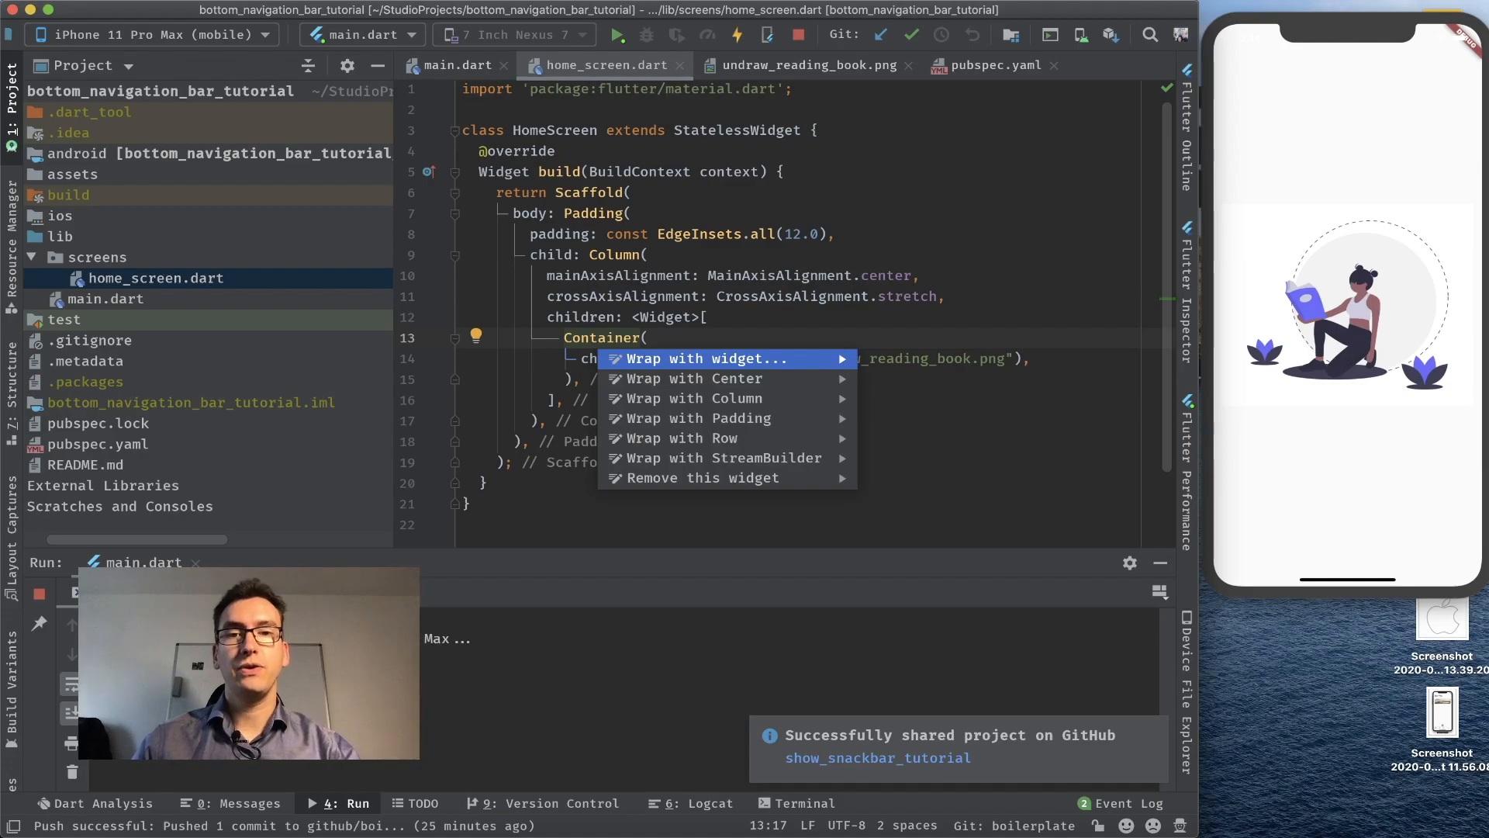
# - Wrap the image Container in a GestureDetector and start its onTap handler
pyautogui.click(699, 359)
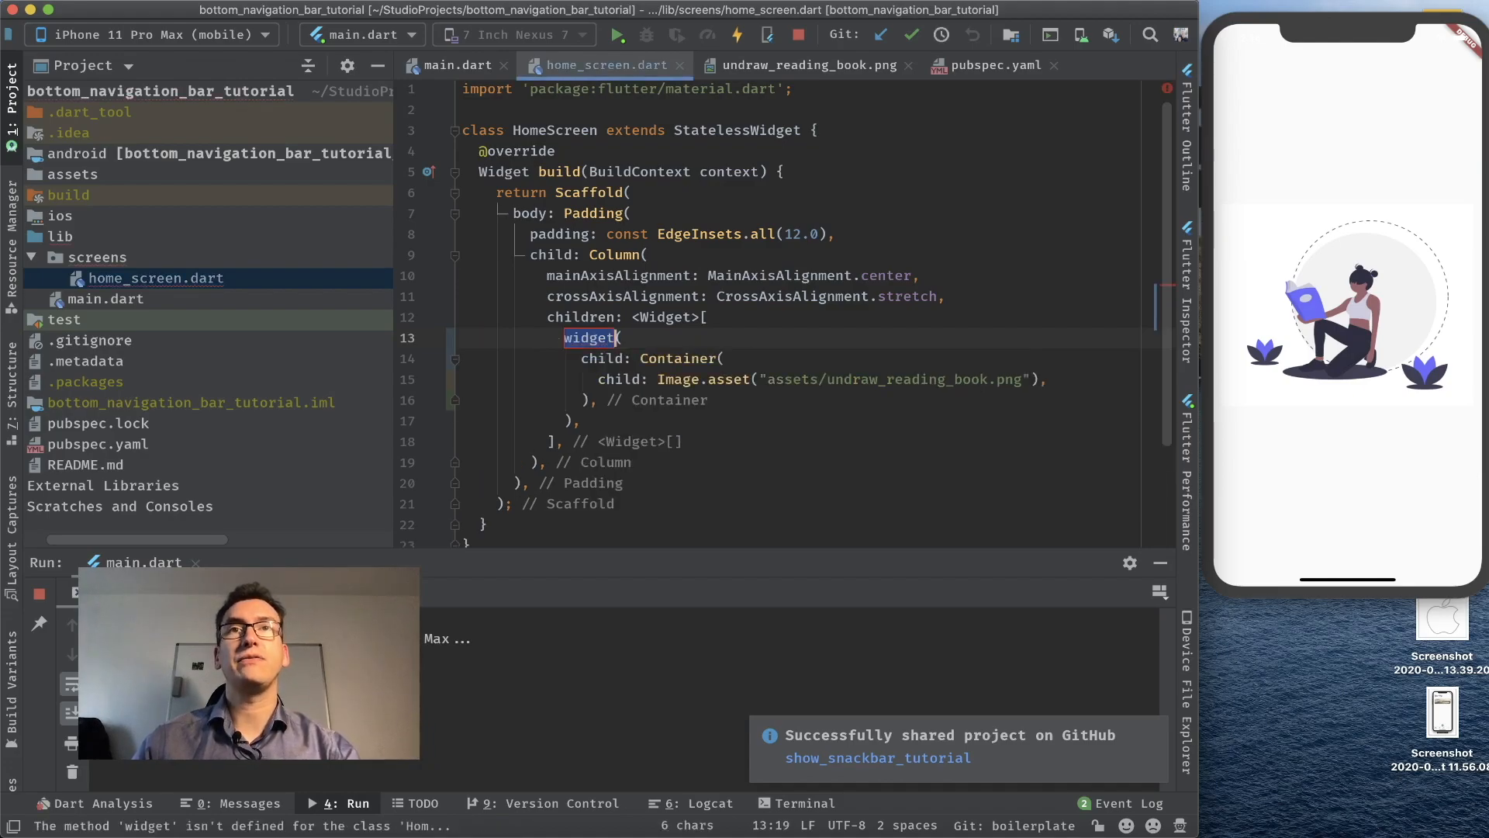
pyautogui.write('GestureDetector(')
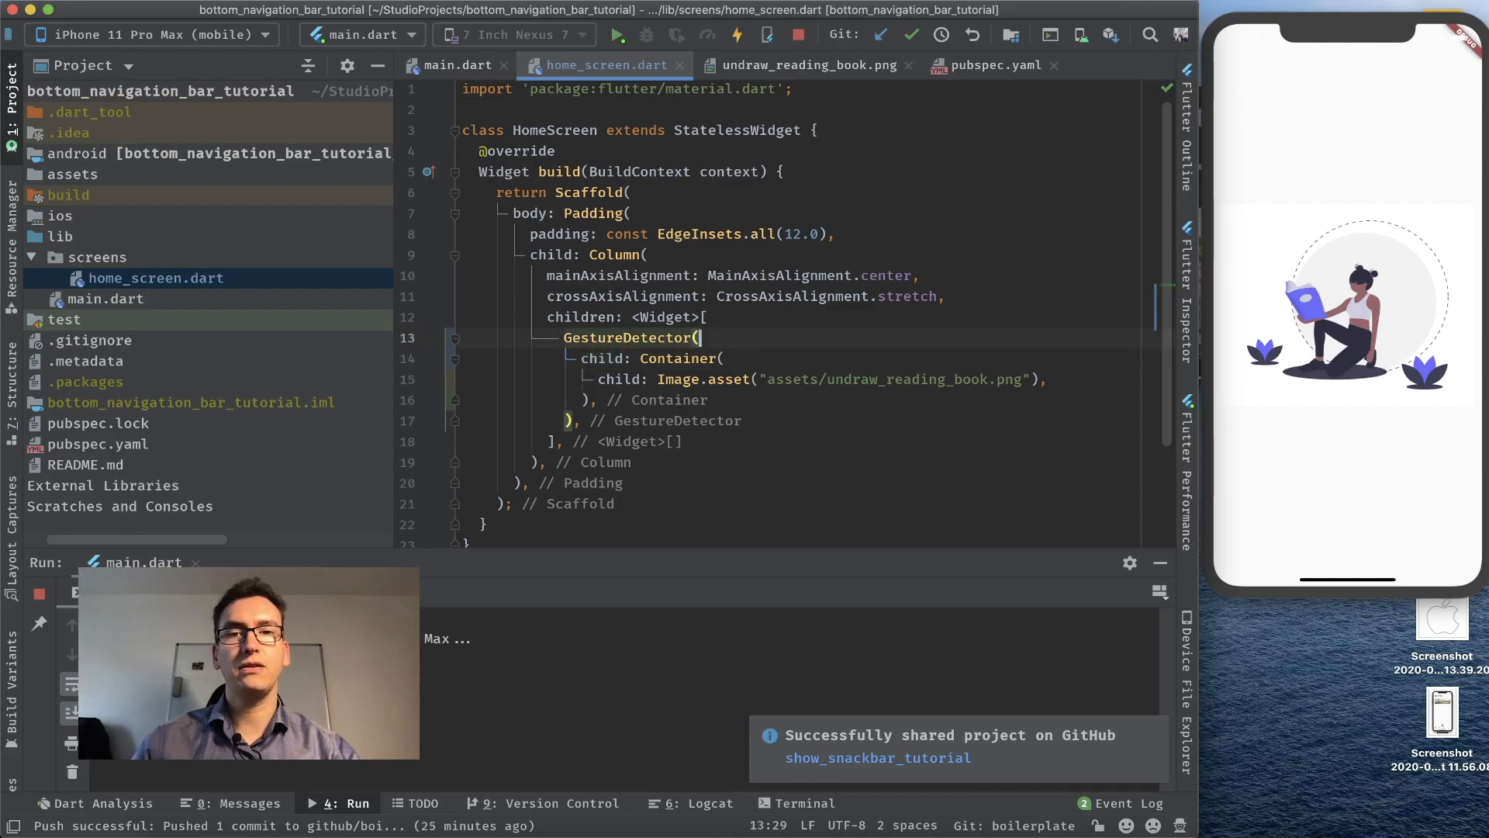
pyautogui.write('onTap: (){')
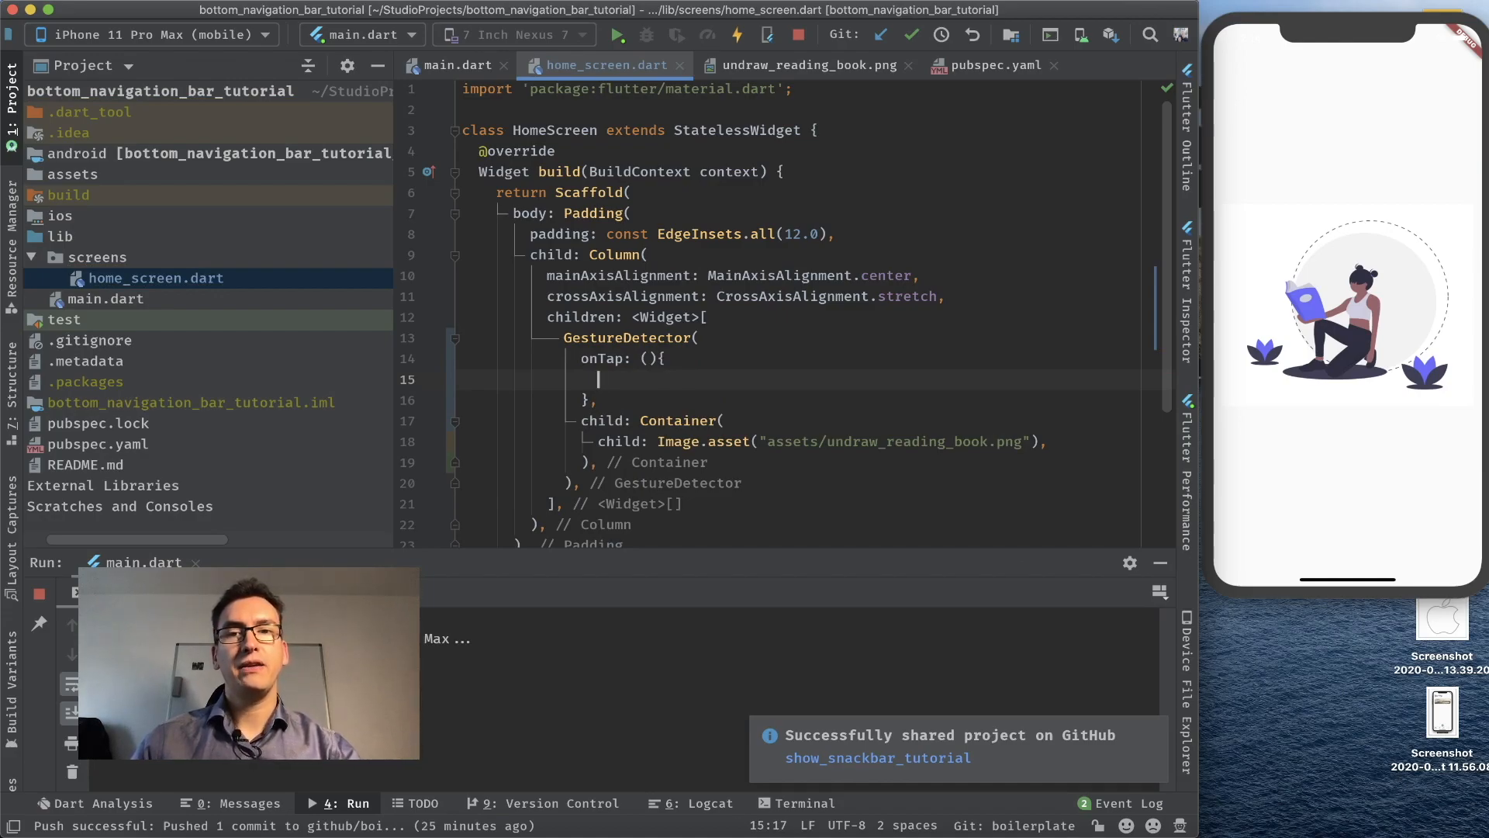
# - Make onTap call Scaffold.of(context).showSnackBar with a SnackBar showing Text("Hello World")
pyautogui.write('Scaffold.of(context')
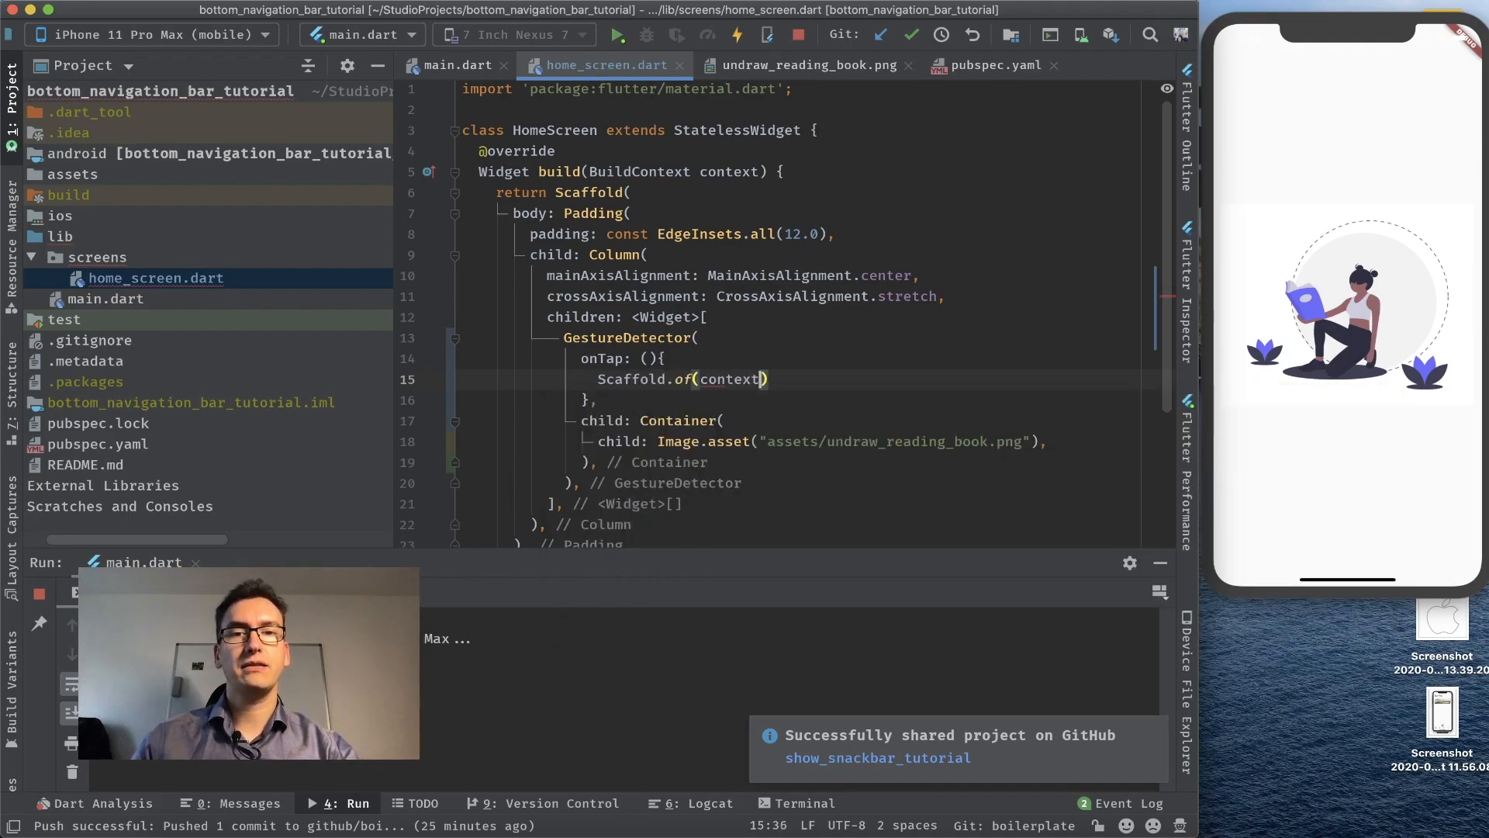
pyautogui.write('.showSnackBar(SnackBar(')
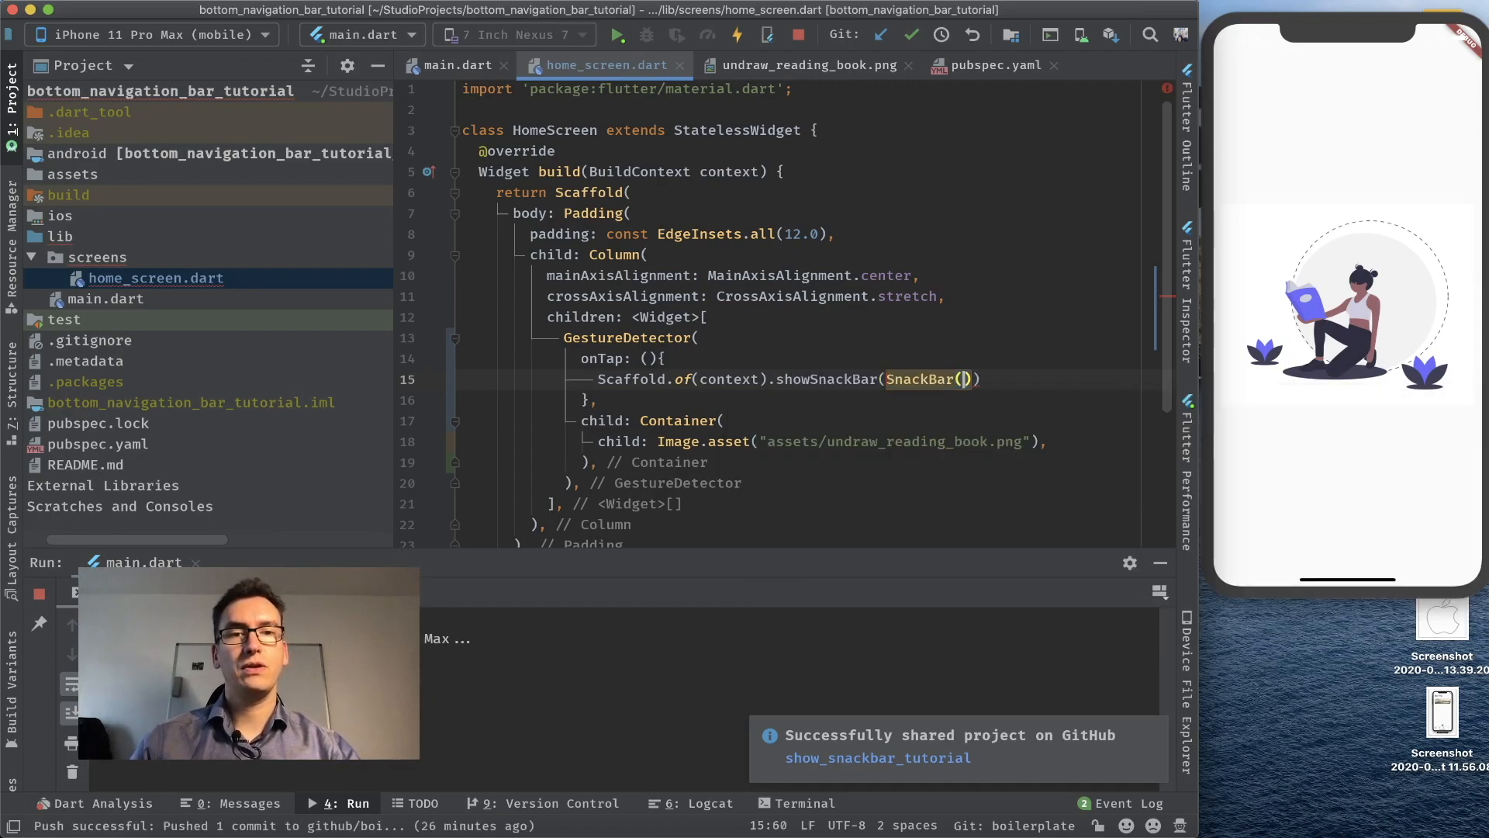
pyautogui.write('content: ,')
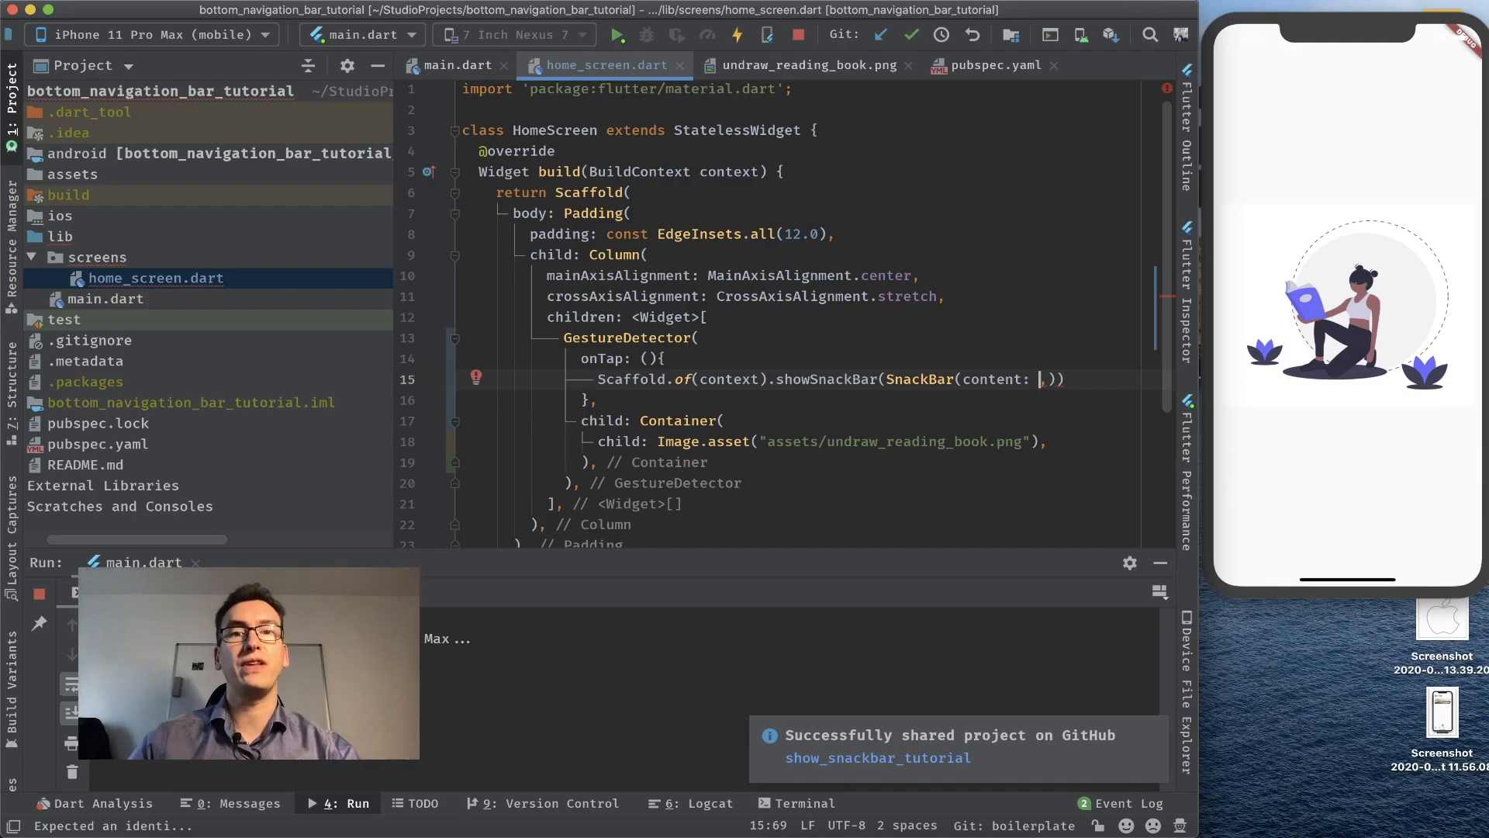
pyautogui.write('Text')
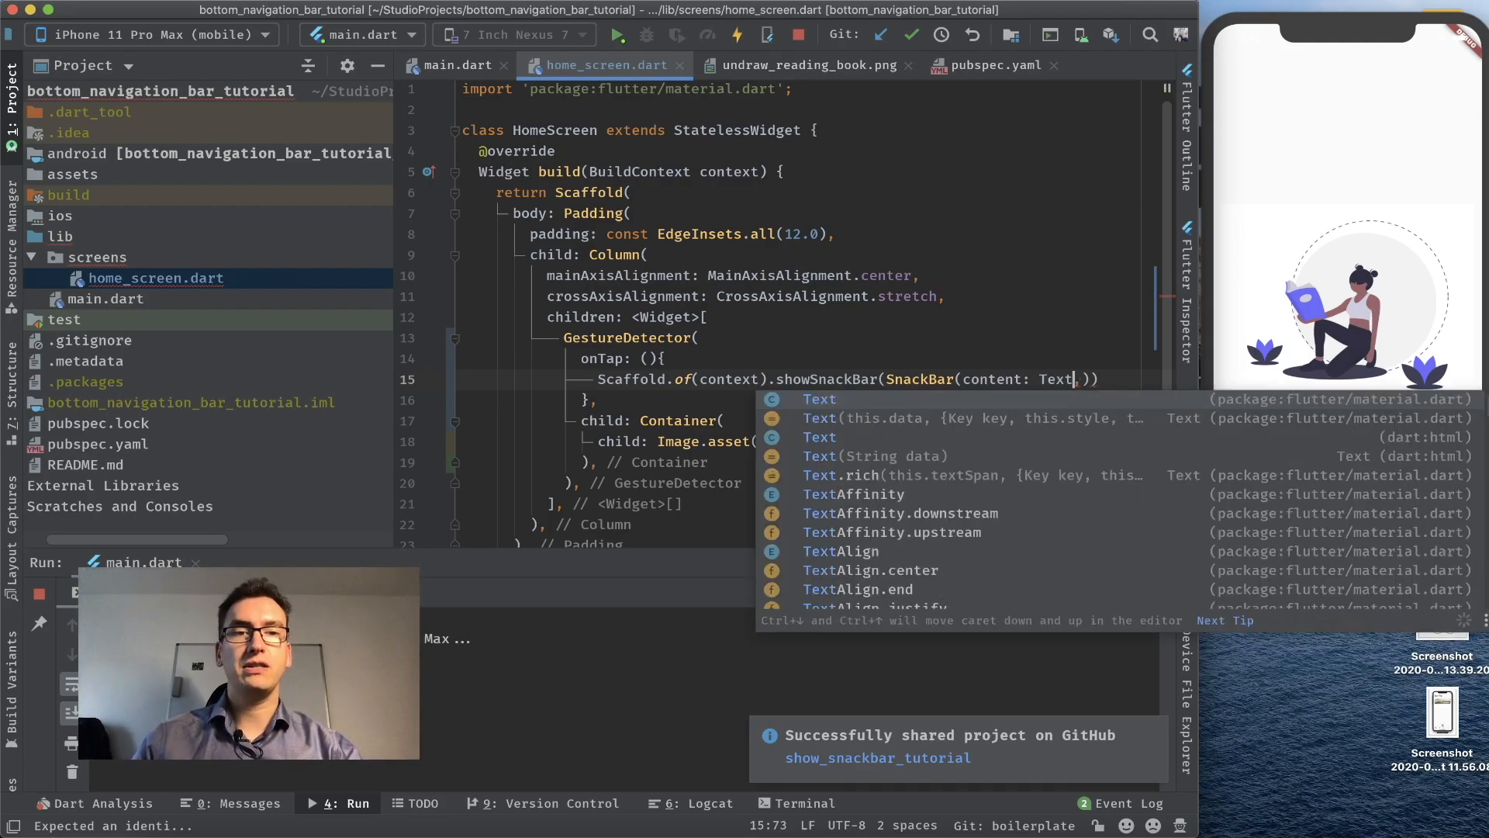
pyautogui.write('("Hello World"),')
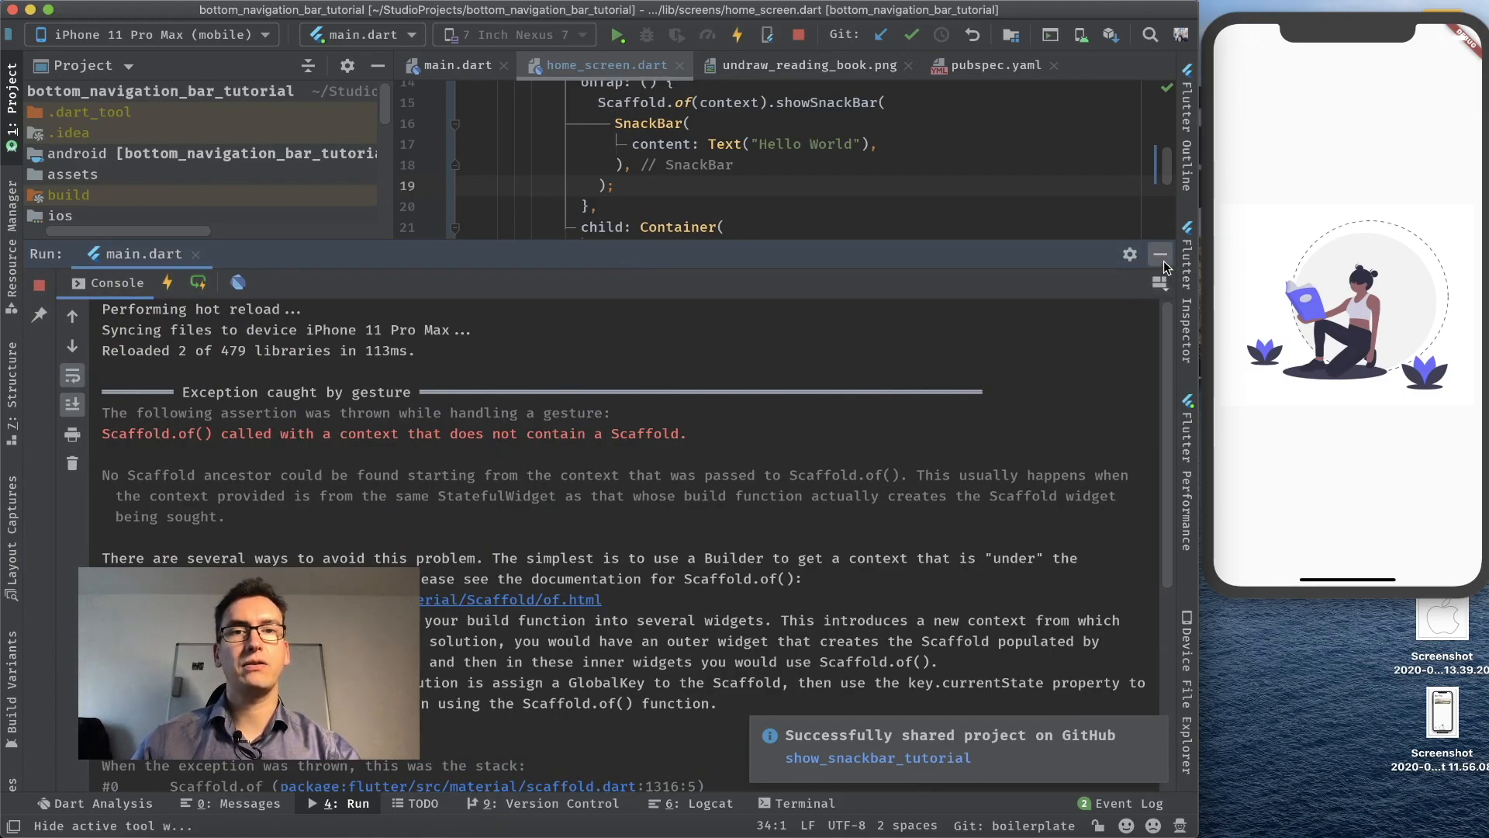
# - Close the run console showing the Scaffold.of() exception to view the code
pyautogui.click(1158, 254)
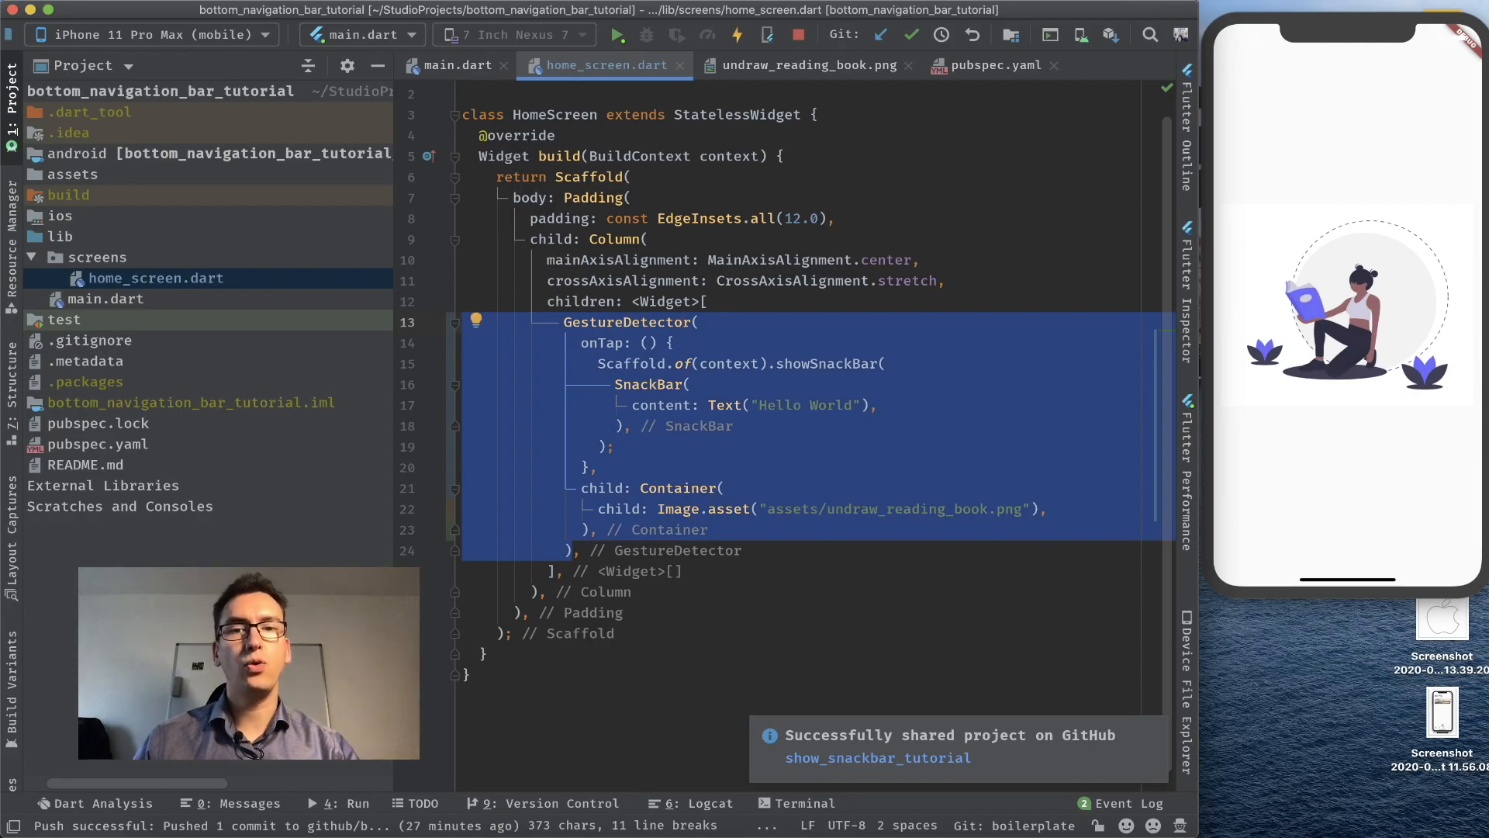
# - Cut the GestureDetector block and create a stateless DetectedImageClickWidget containing it
pyautogui.press('Delete')
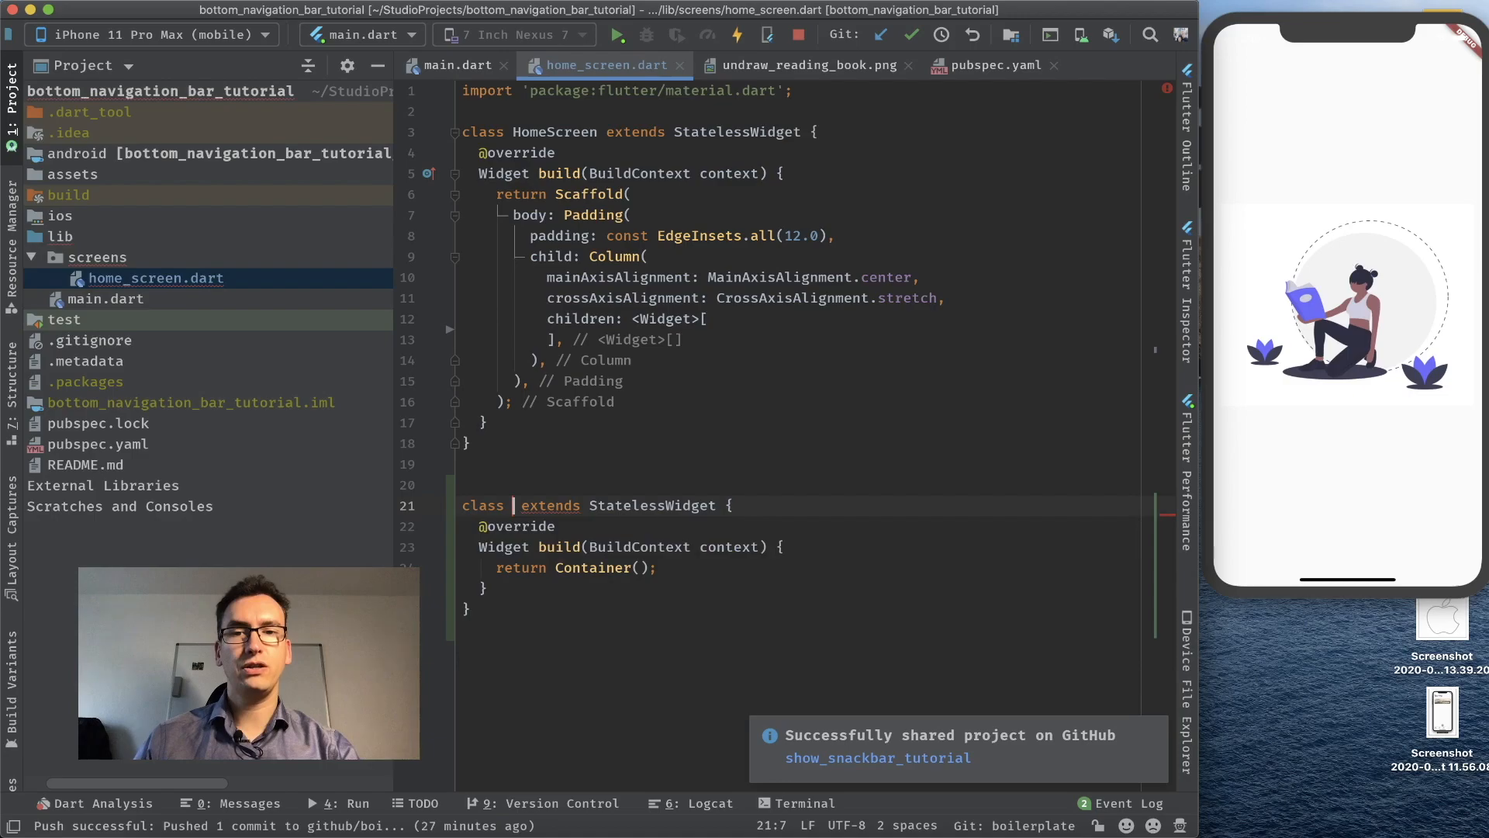
pyautogui.write('D')
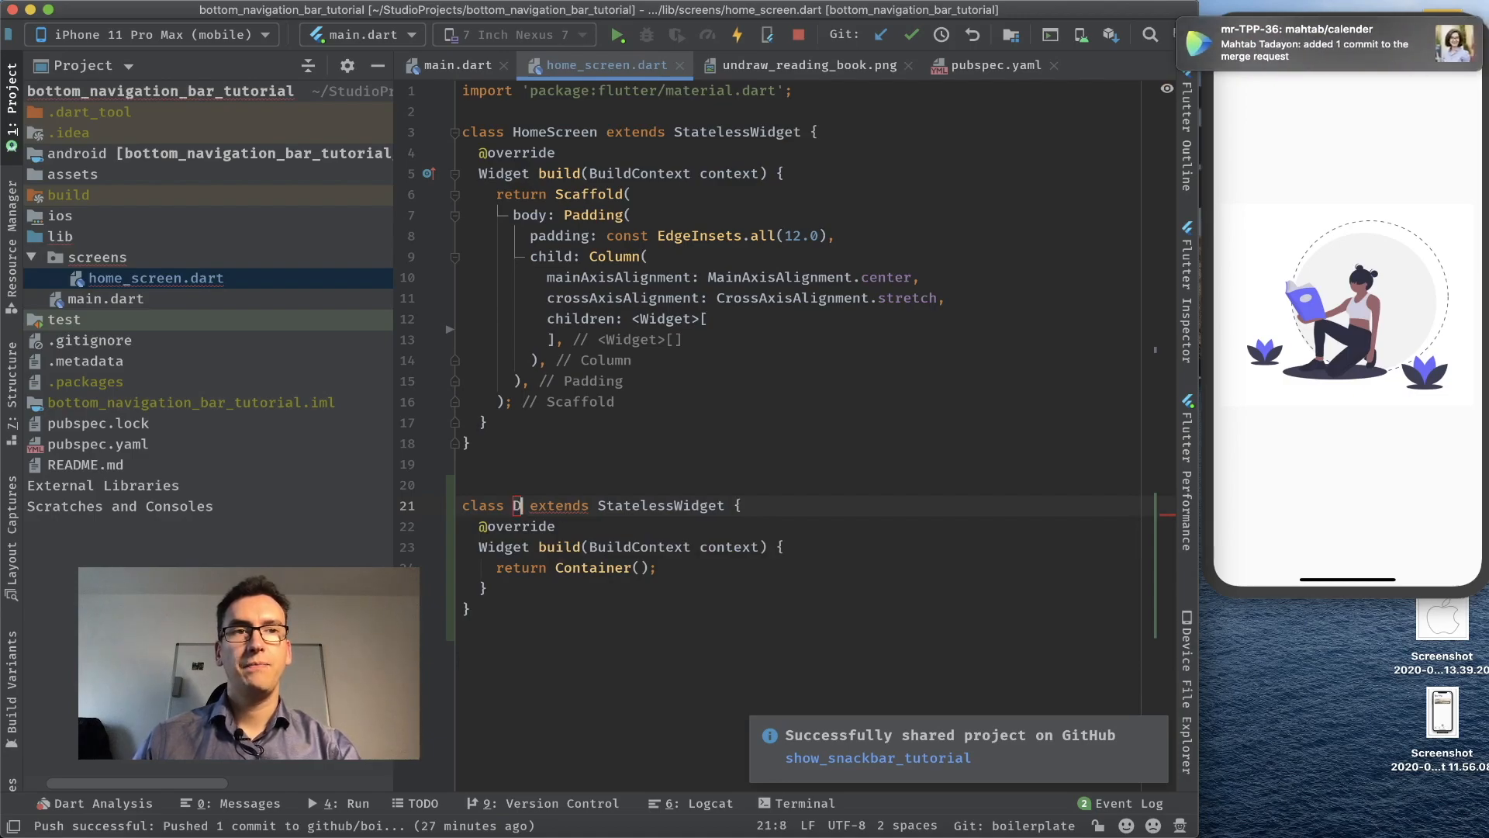
pyautogui.write('etectedImageClickWidget')
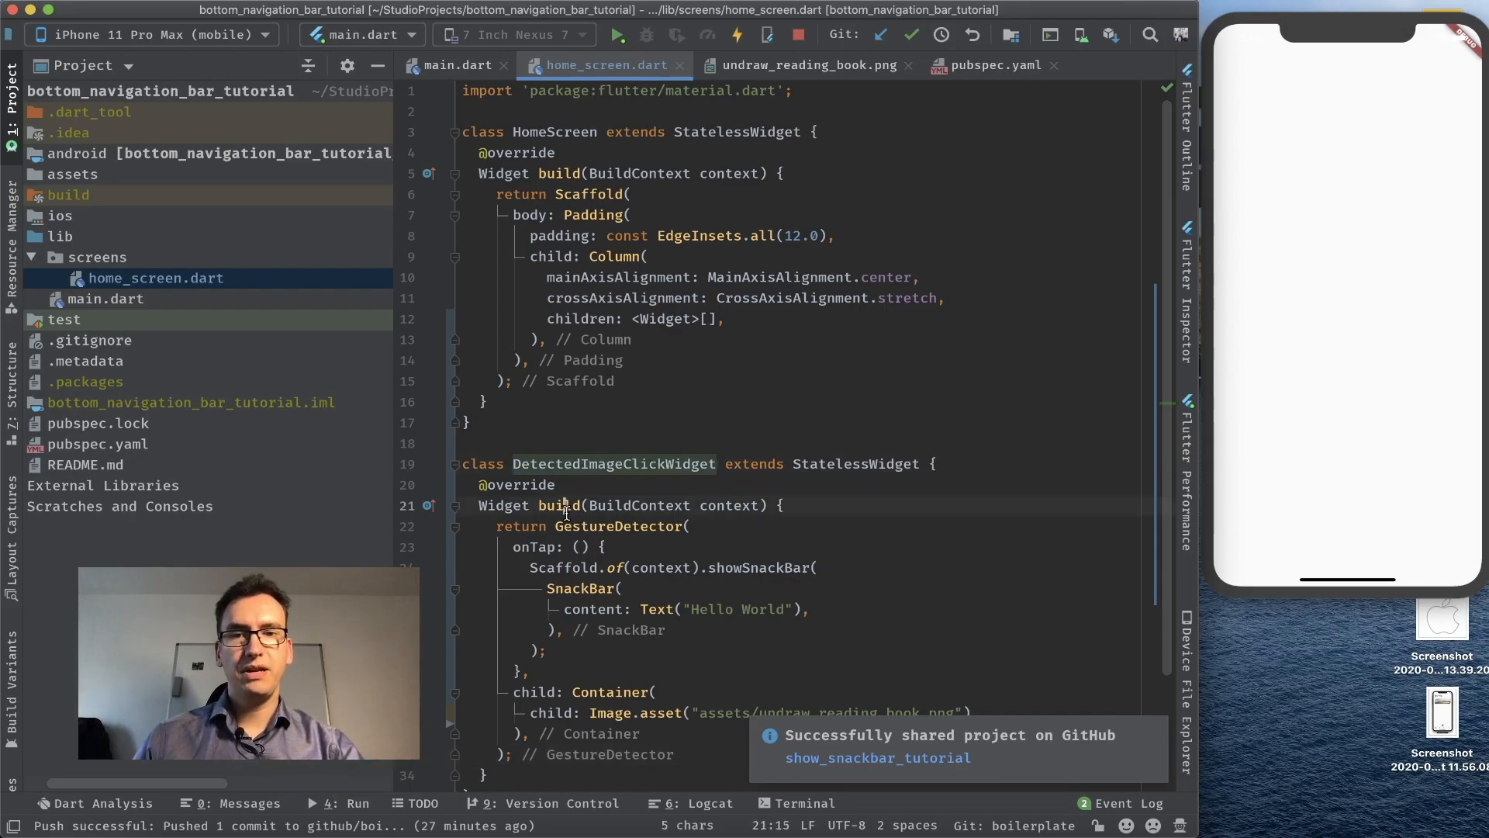
# - Review the new widget's build context and class name, then return to the empty children list
pyautogui.doubleClick(729, 504)
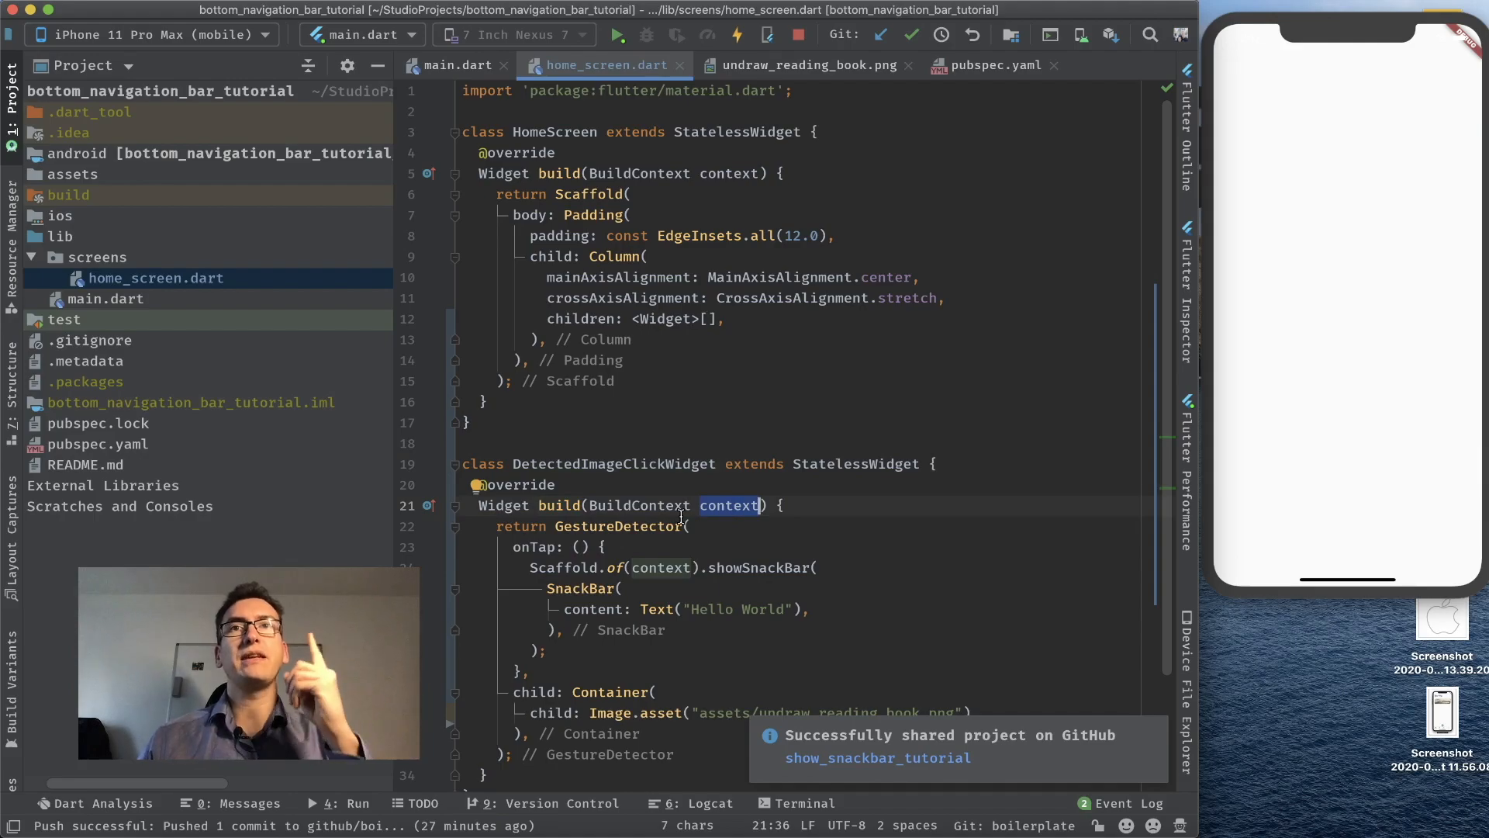
pyautogui.doubleClick(614, 464)
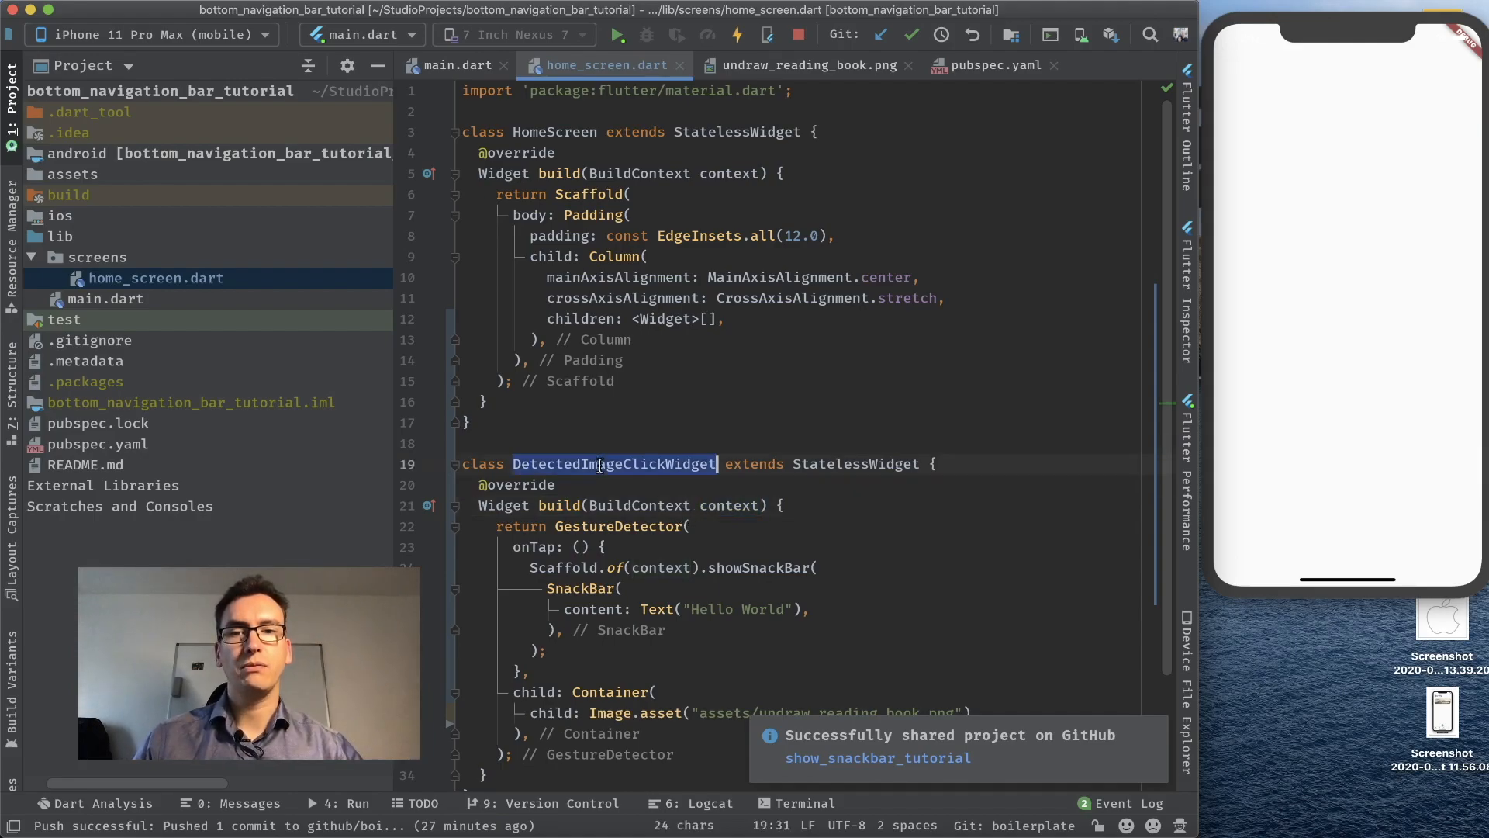
pyautogui.click(710, 318)
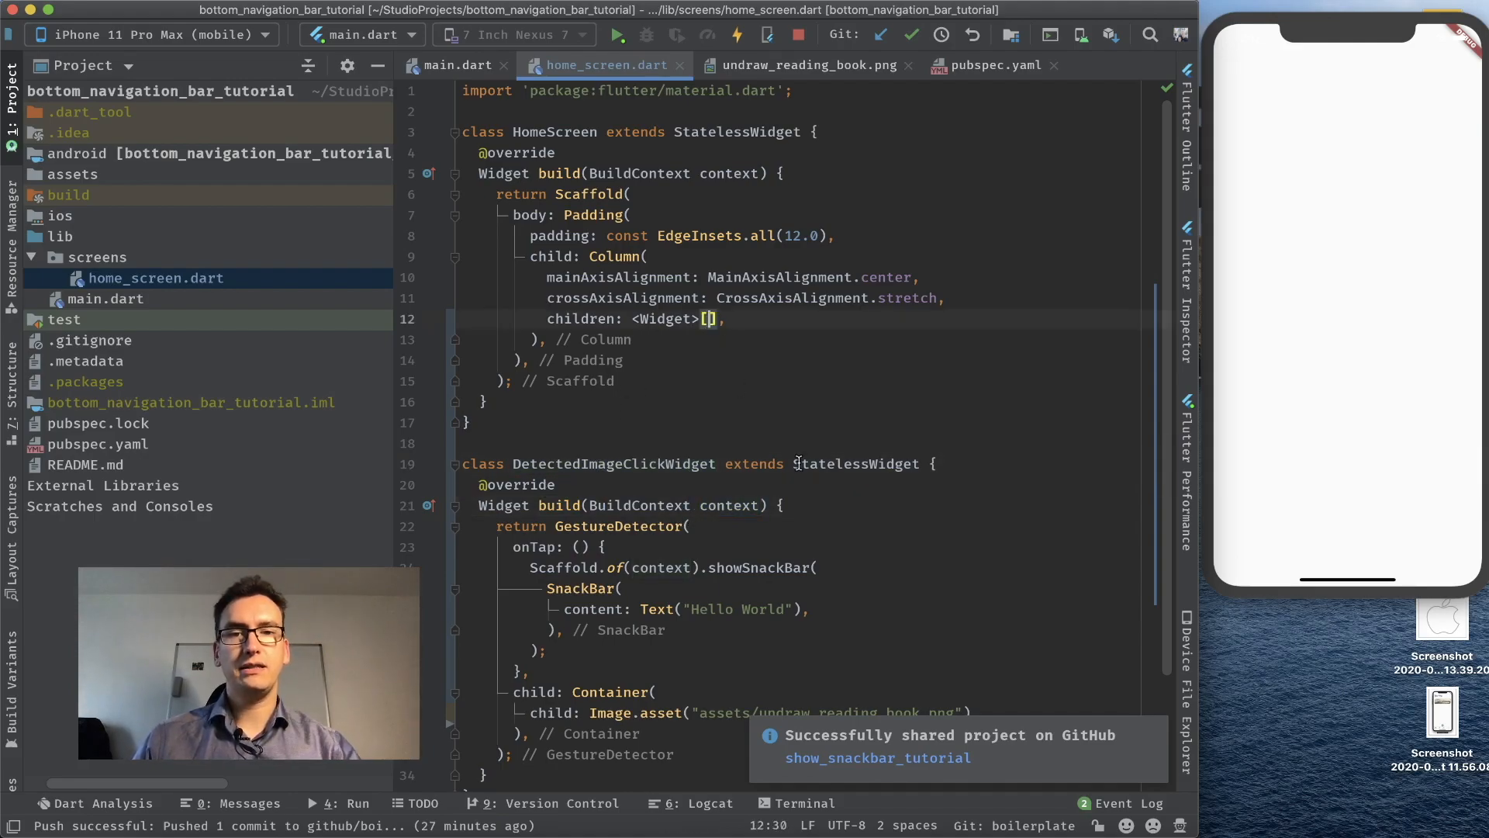
# - Add DetectedImageClickWidget() to the column and tap the image to show the SnackBar
pyautogui.write('DetectedImageClickWidget()')
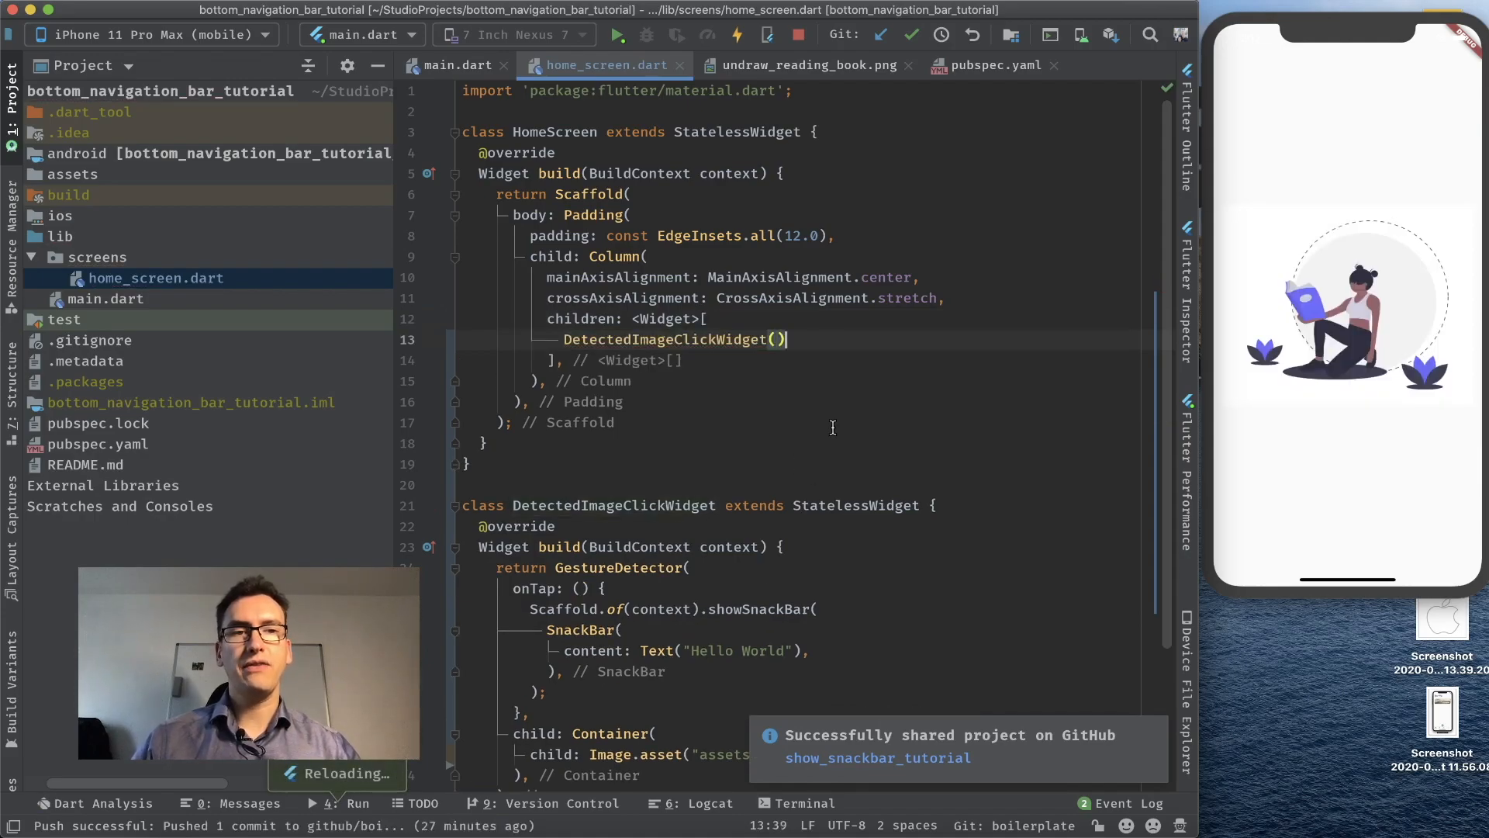
pyautogui.click(1333, 300)
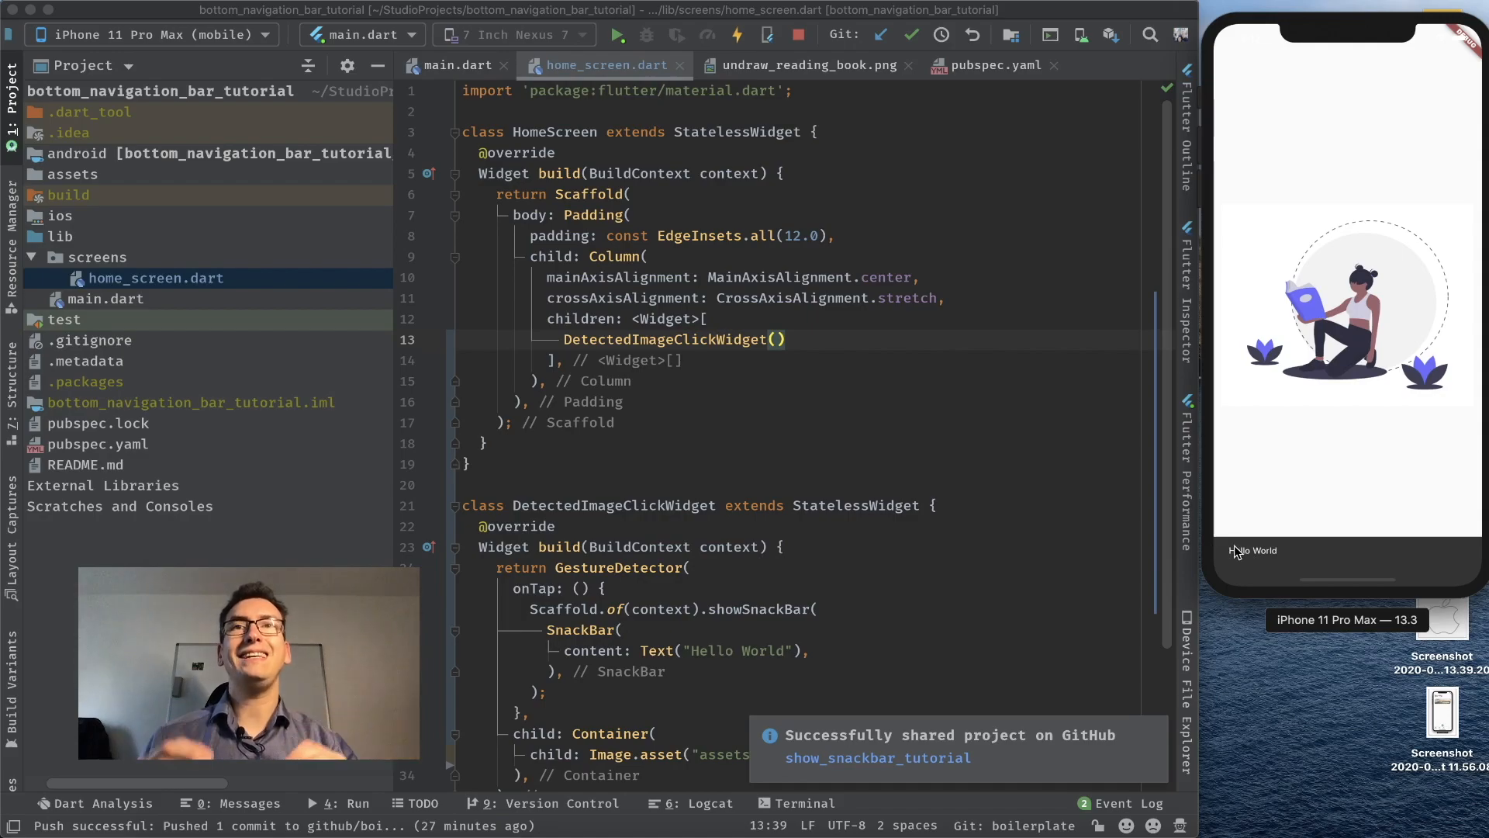
pyautogui.moveTo(1272, 491)
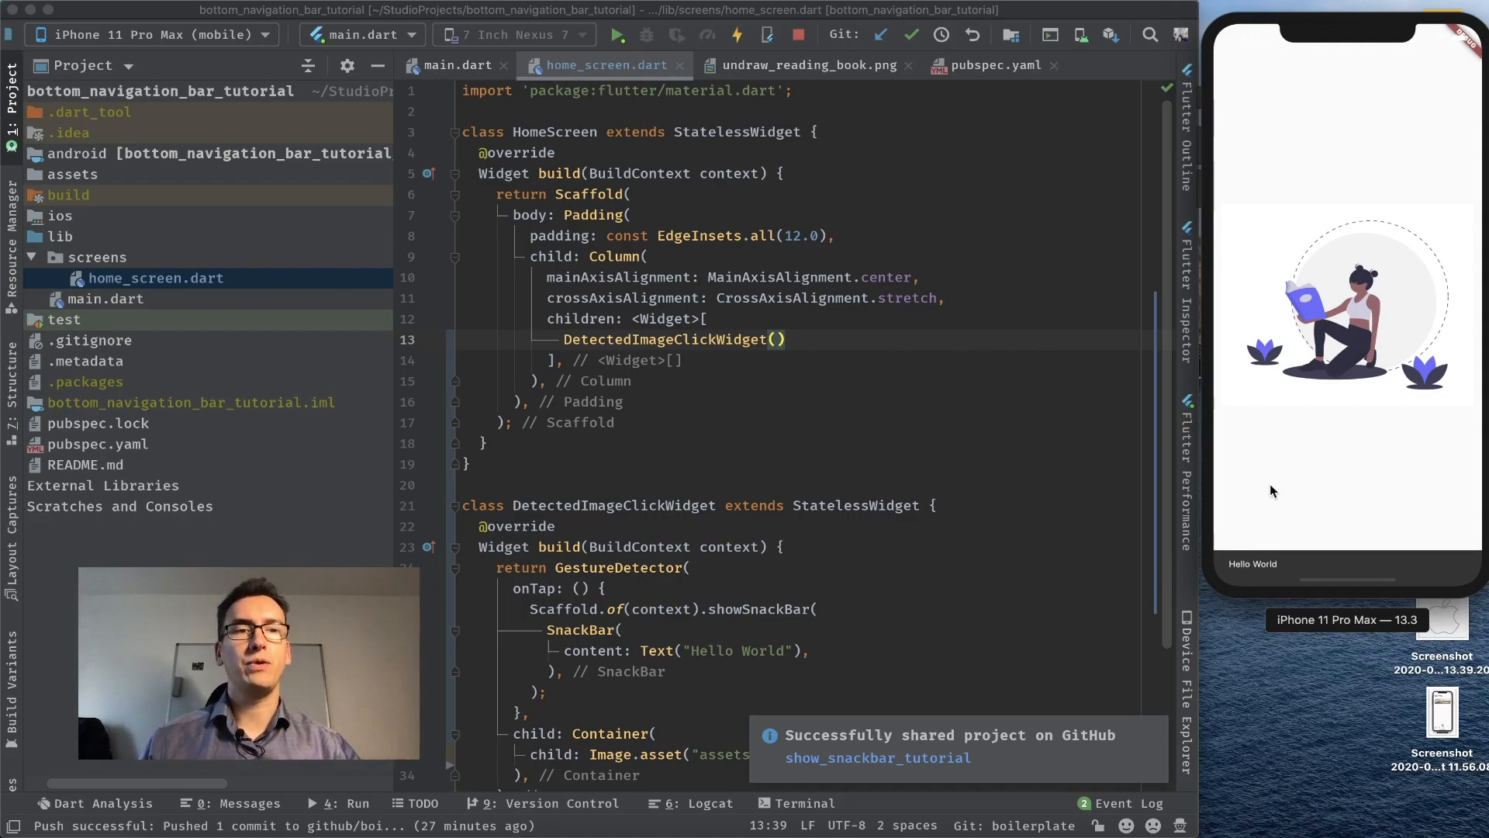
pyautogui.scroll(-3)
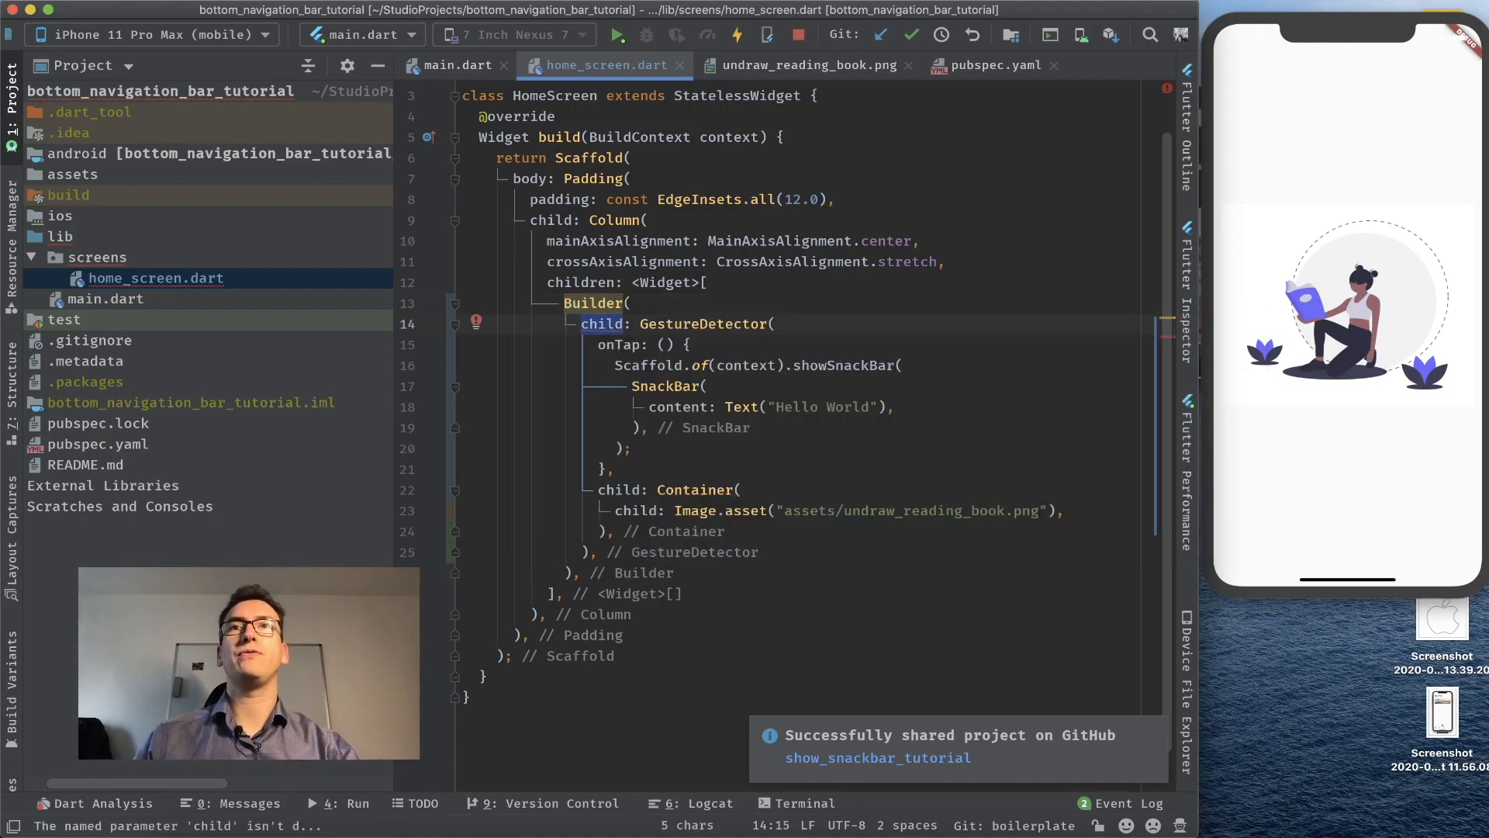
# - Rename the Builder's child argument to builder: (context) before the GestureDetector
pyautogui.write('builder')
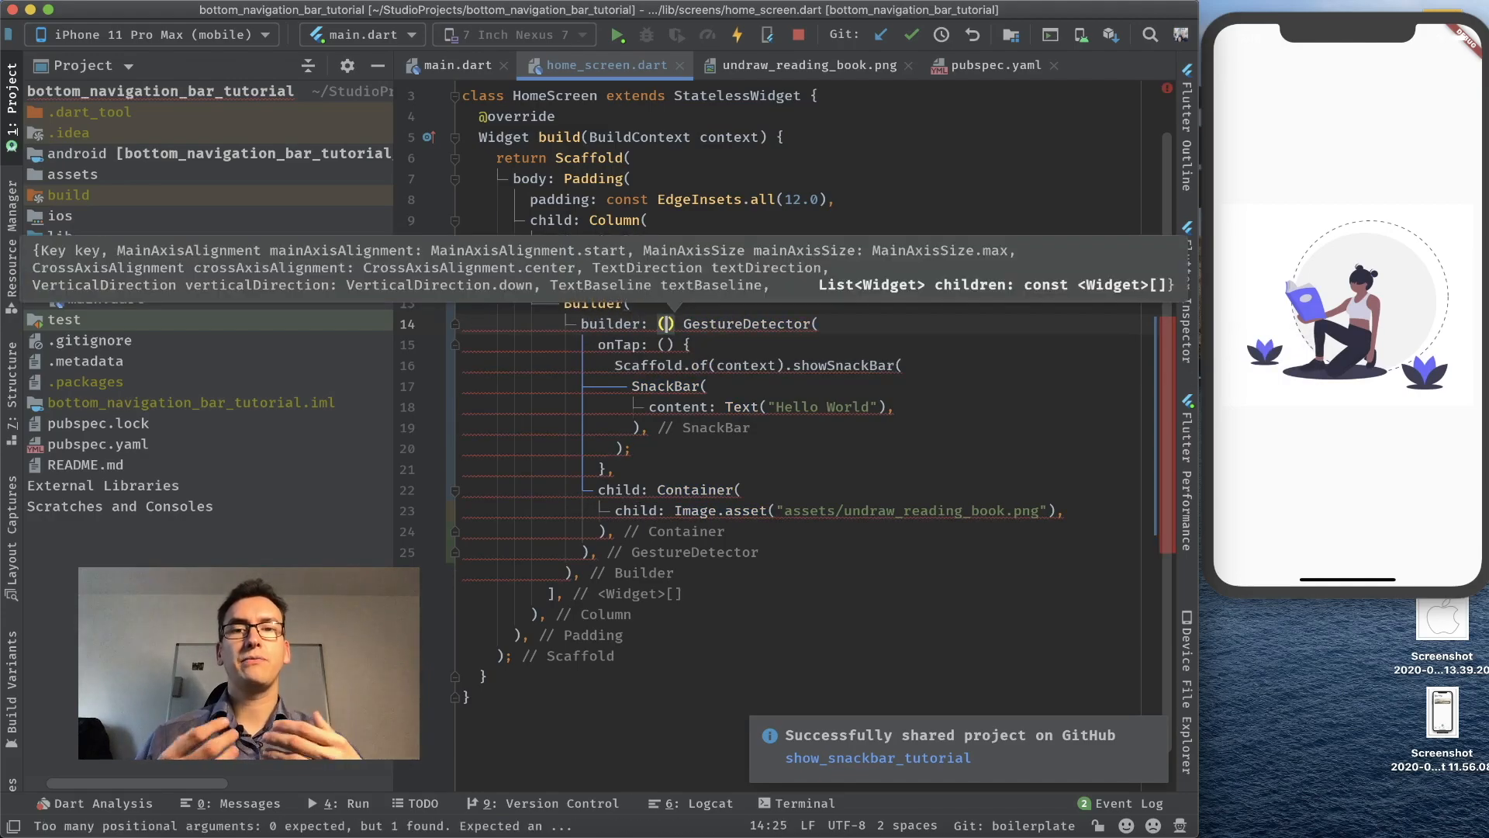
pyautogui.write('context')
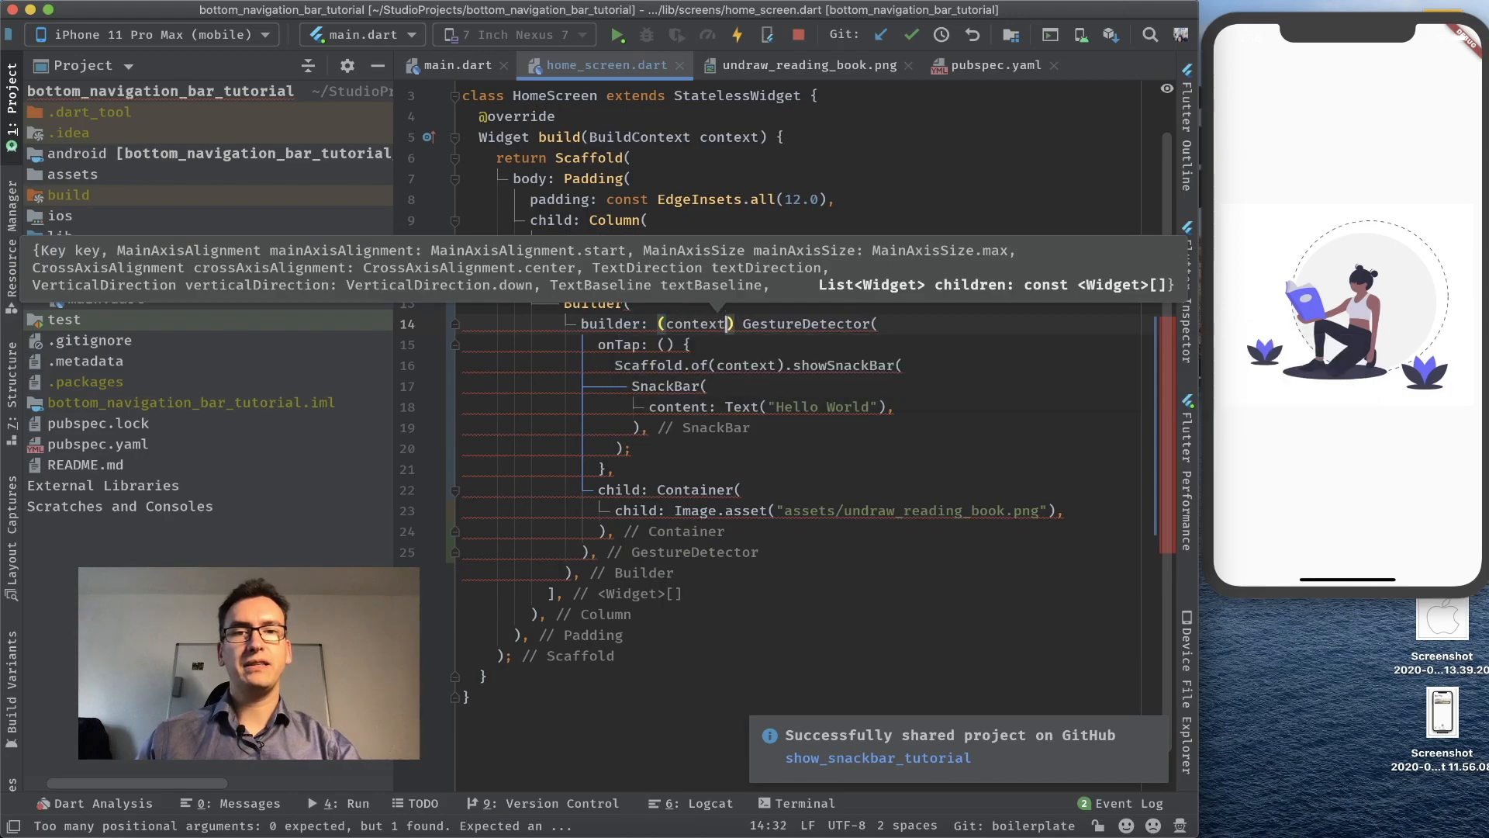